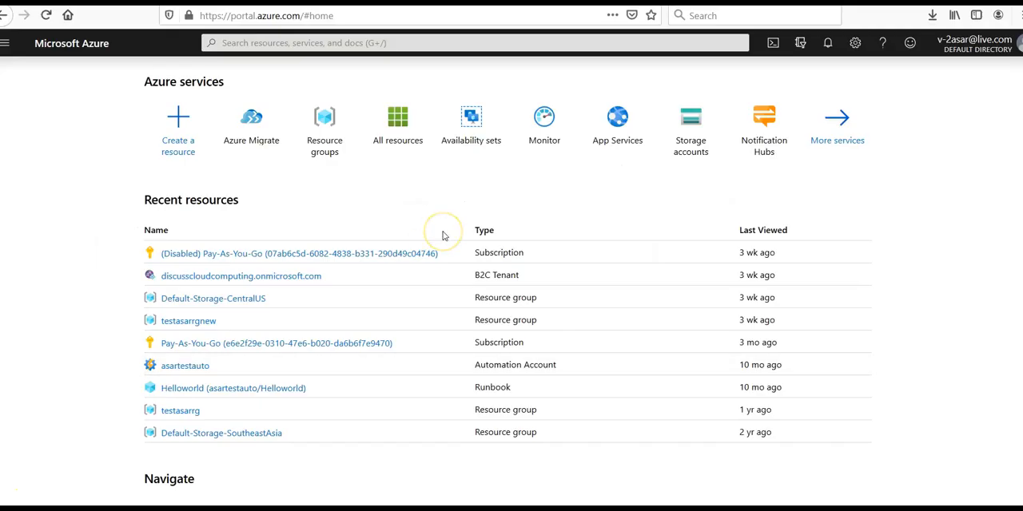
pyautogui.moveTo(444, 235)
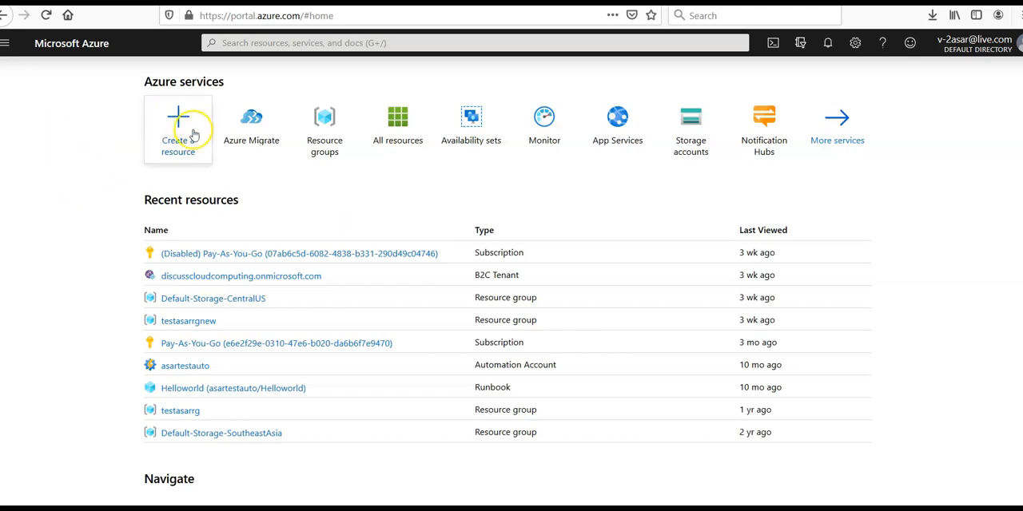
# Step: Search the marketplace for 'azu' and open the Azure Cosmos DB offering
pyautogui.click(178, 129)
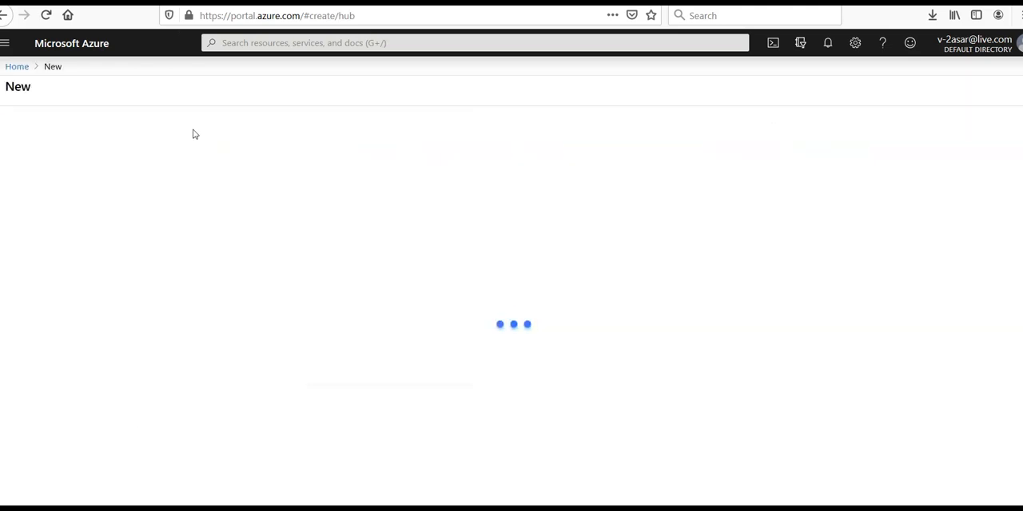
pyautogui.write('azure cos')
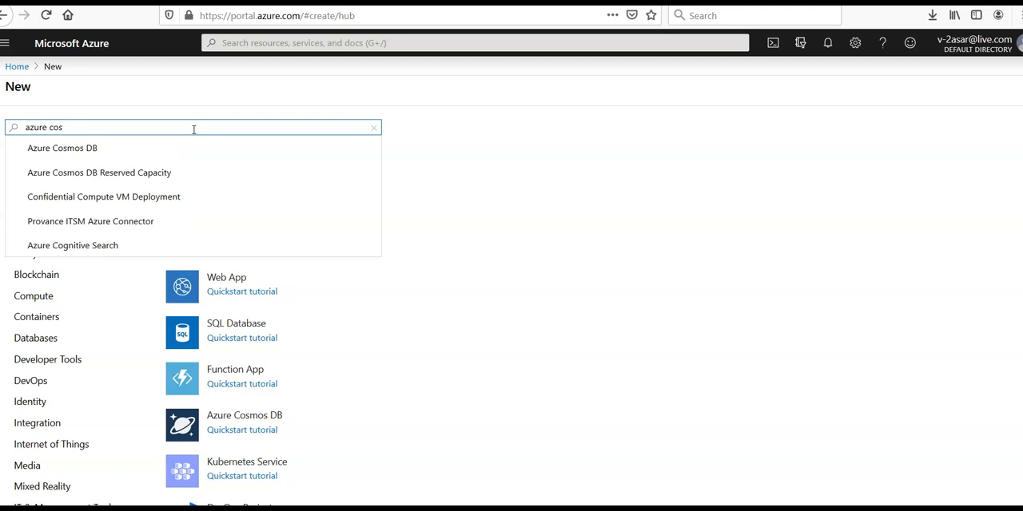
pyautogui.click(63, 148)
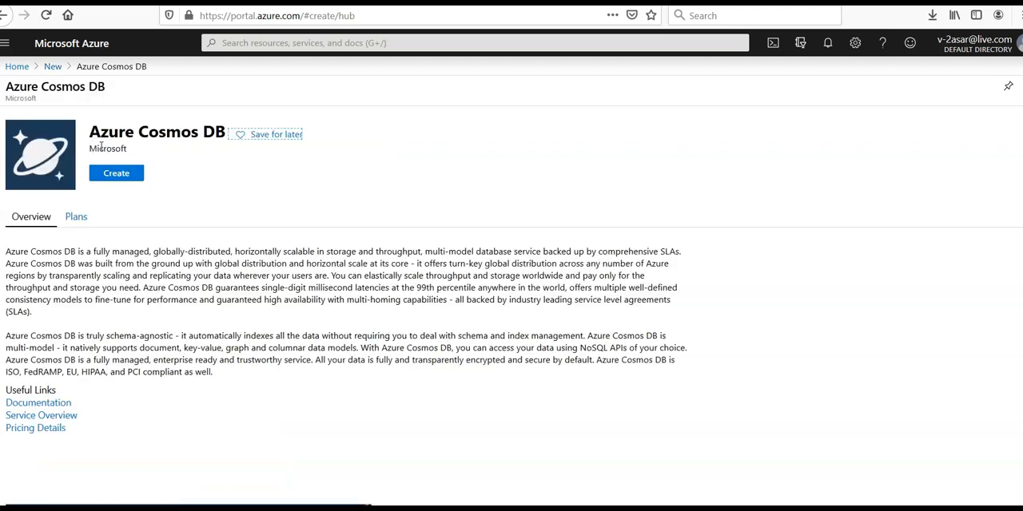
# Step: Begin a Cosmos DB account with a new resource group named testasarcdbrg
pyautogui.click(116, 173)
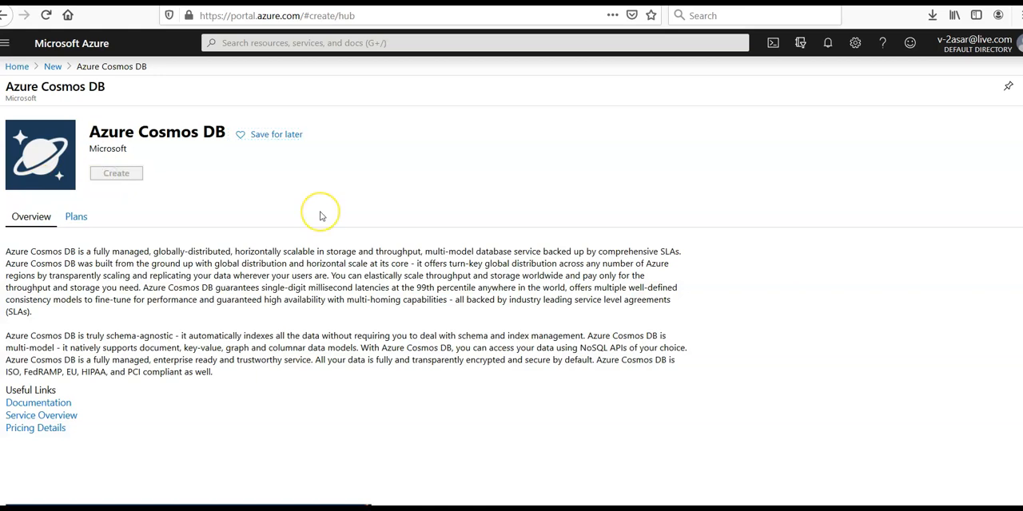
pyautogui.click(116, 173)
pyautogui.write('test')
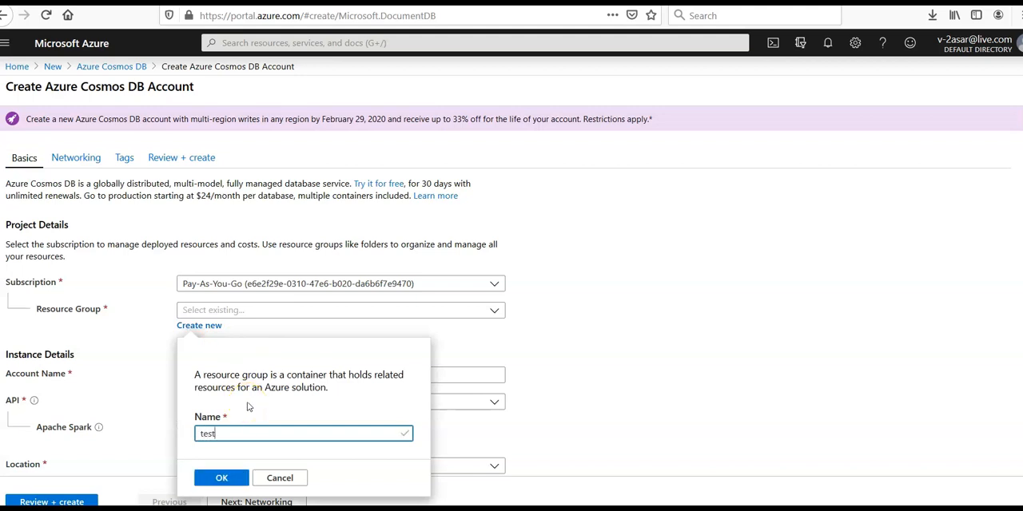
pyautogui.write('asarcdbrg')
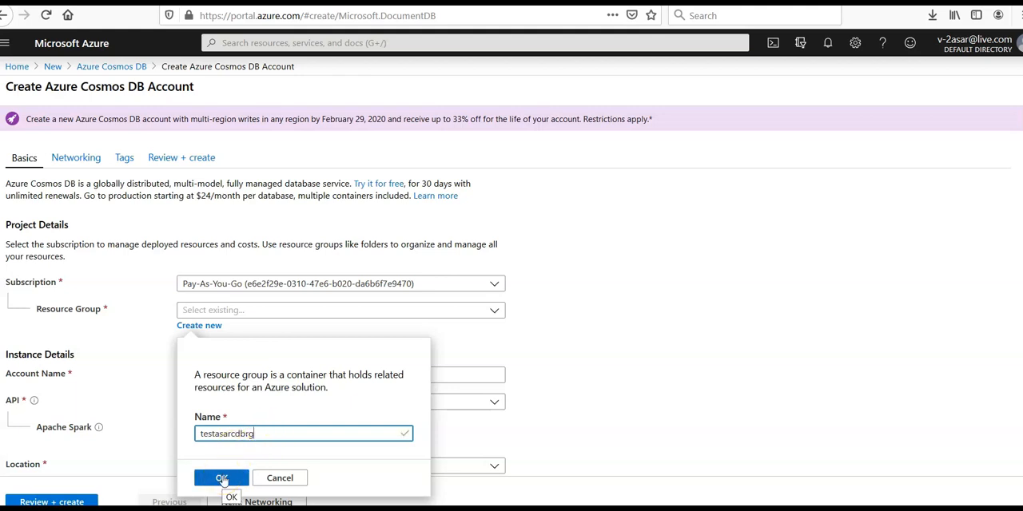
pyautogui.click(221, 478)
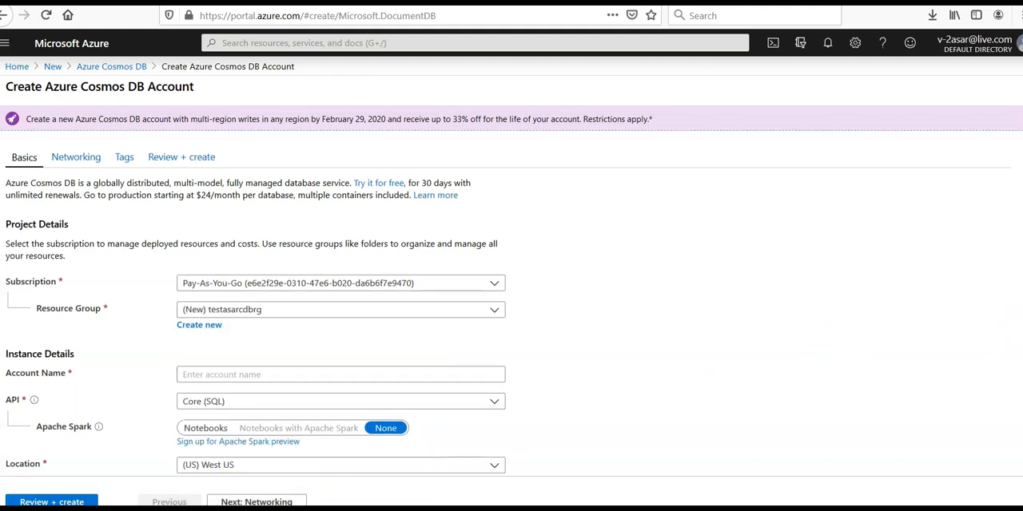
# Step: Name the account 'asar' and keep Core (SQL) as its API
pyautogui.scroll(-3)
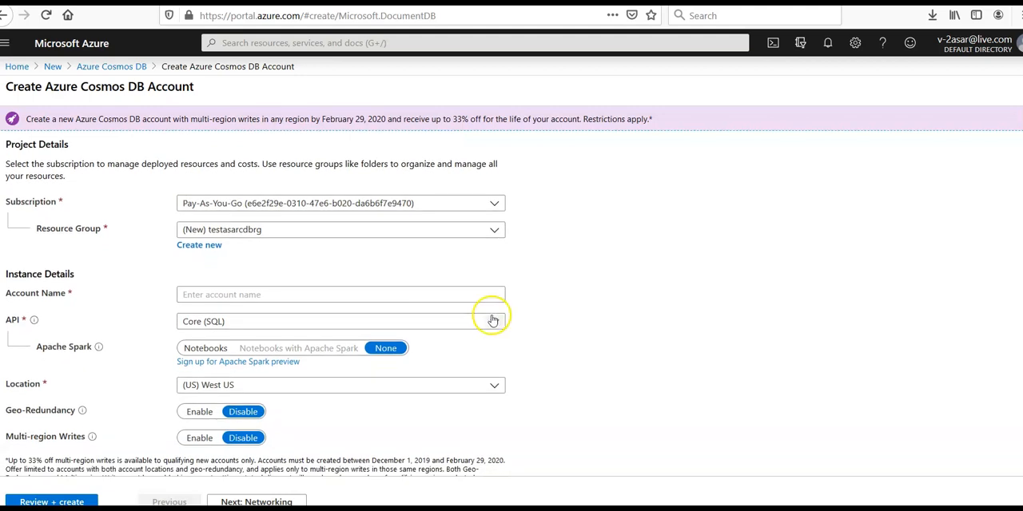
pyautogui.click(341, 294)
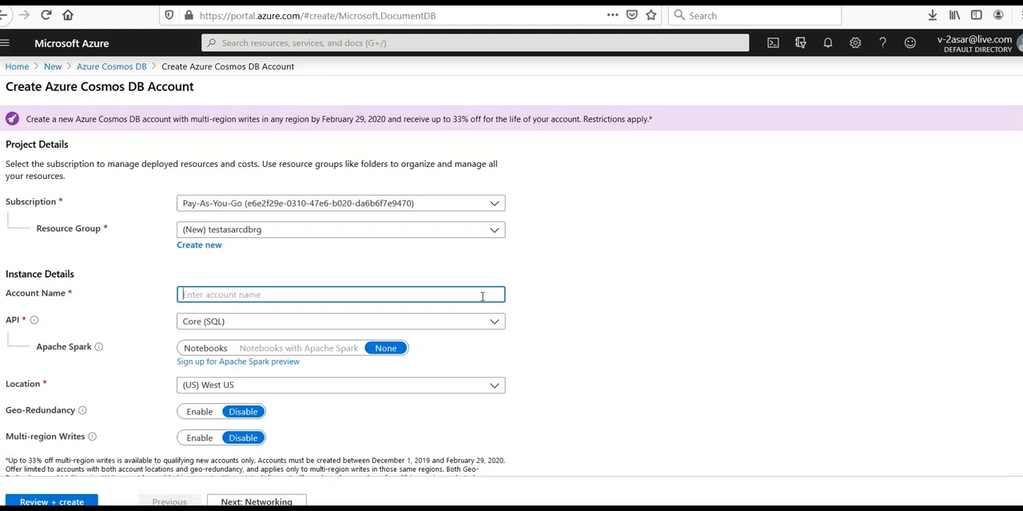
pyautogui.click(339, 294)
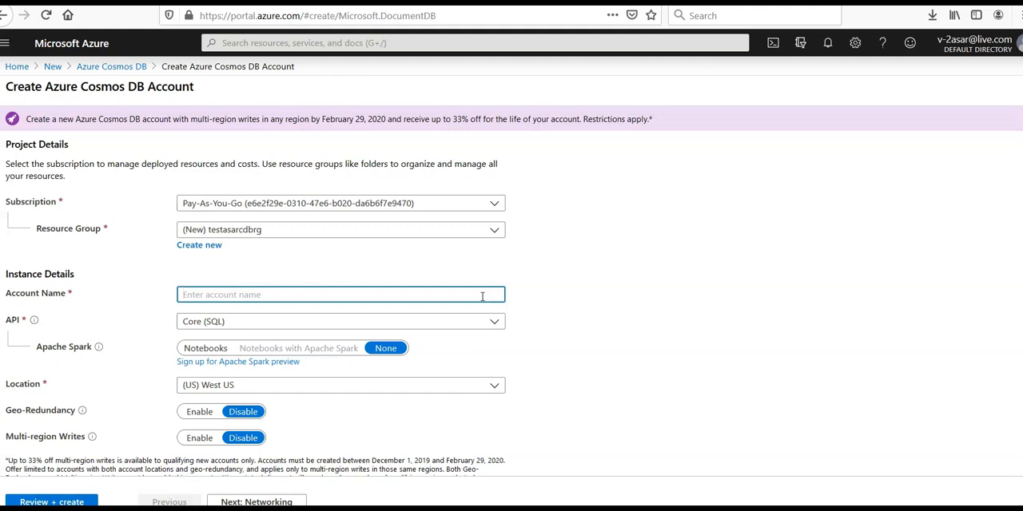
pyautogui.click(339, 294)
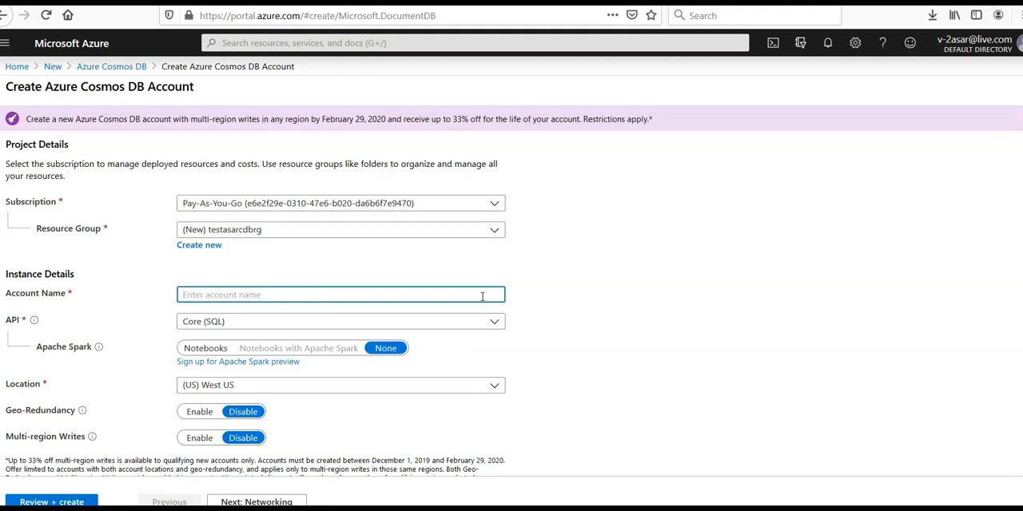
pyautogui.write('asar')
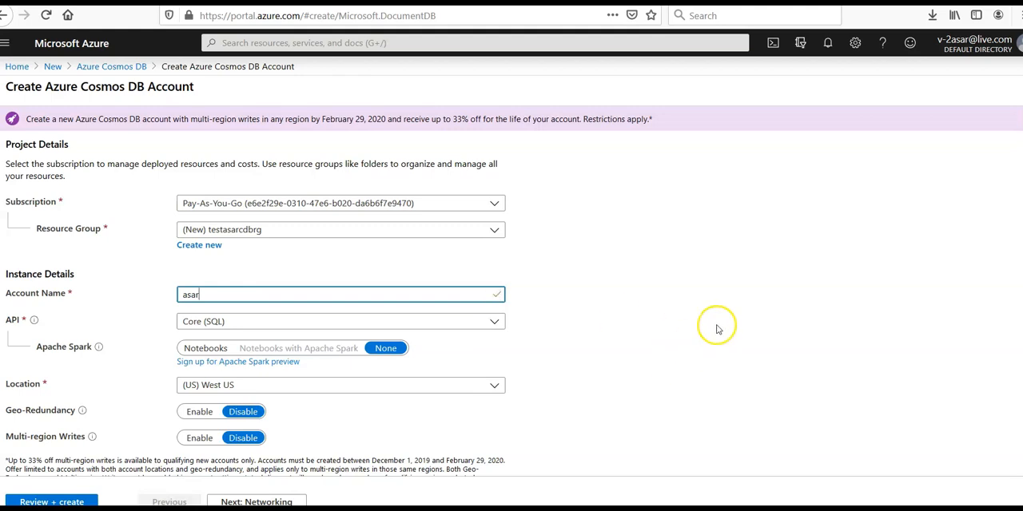
pyautogui.moveTo(568, 348)
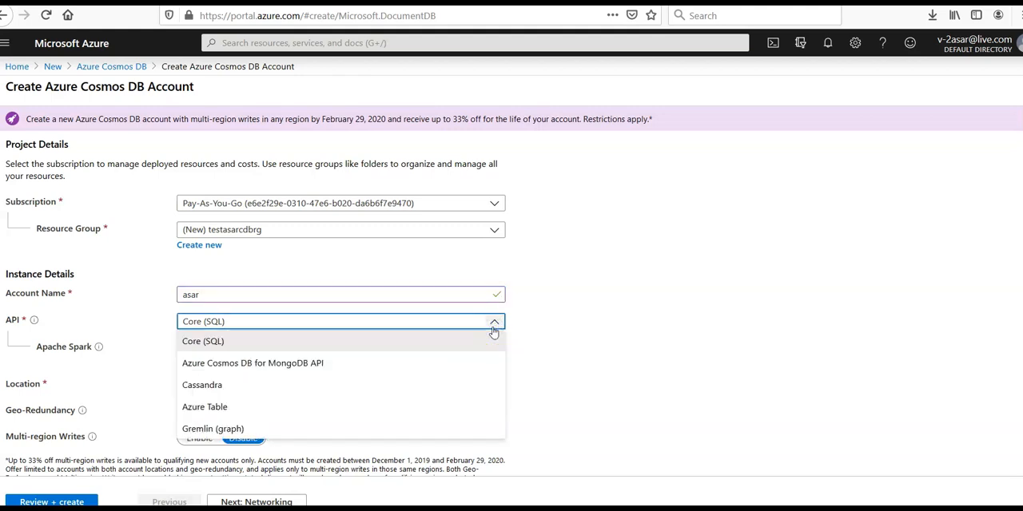
pyautogui.click(202, 341)
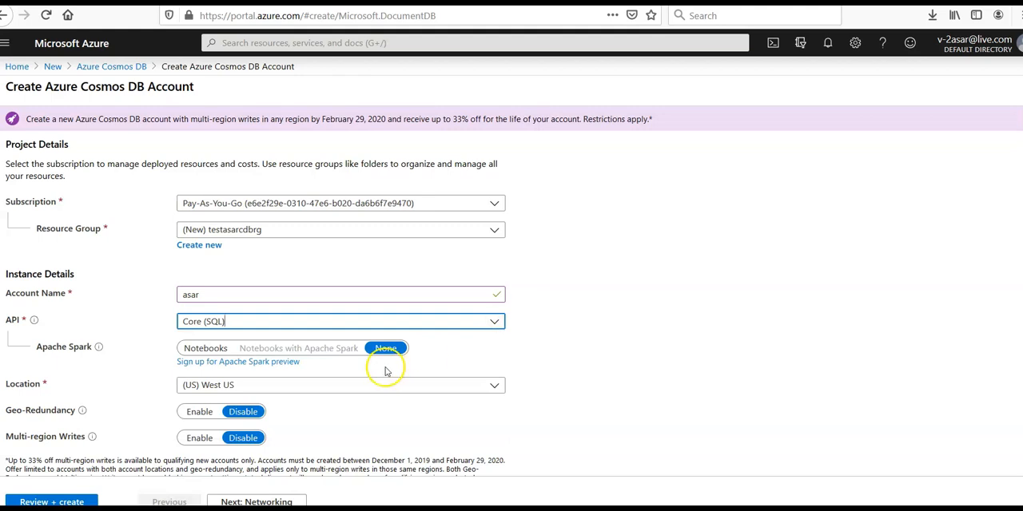
pyautogui.moveTo(99, 347)
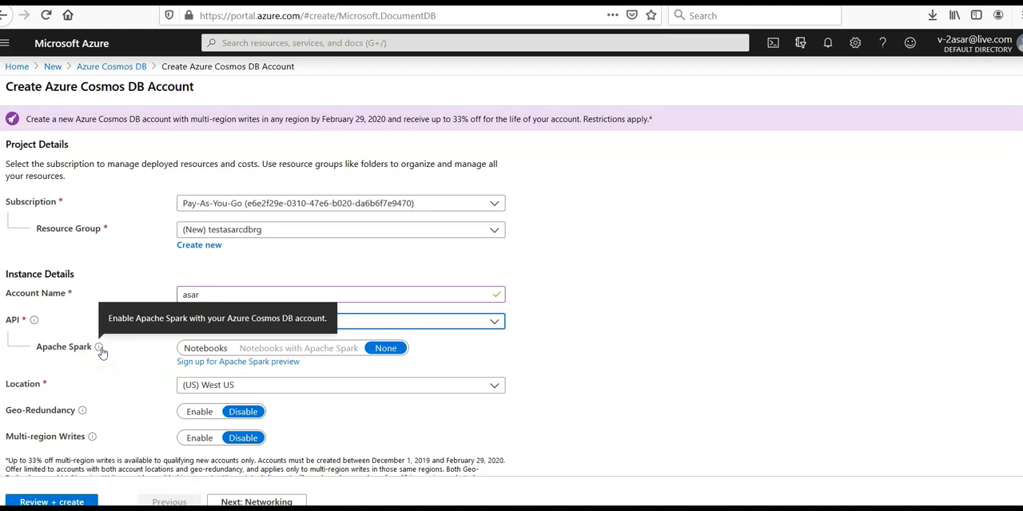
pyautogui.moveTo(636, 263)
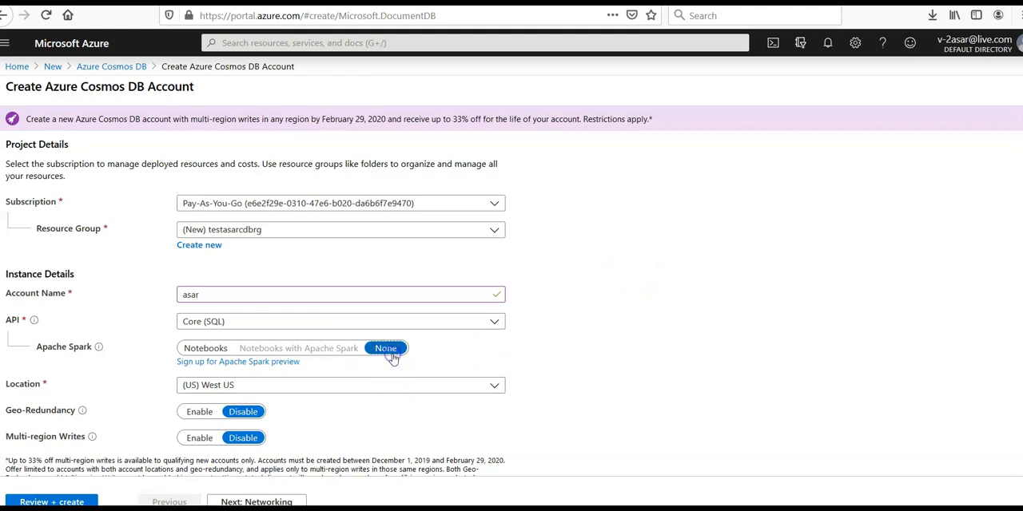
pyautogui.moveTo(334, 357)
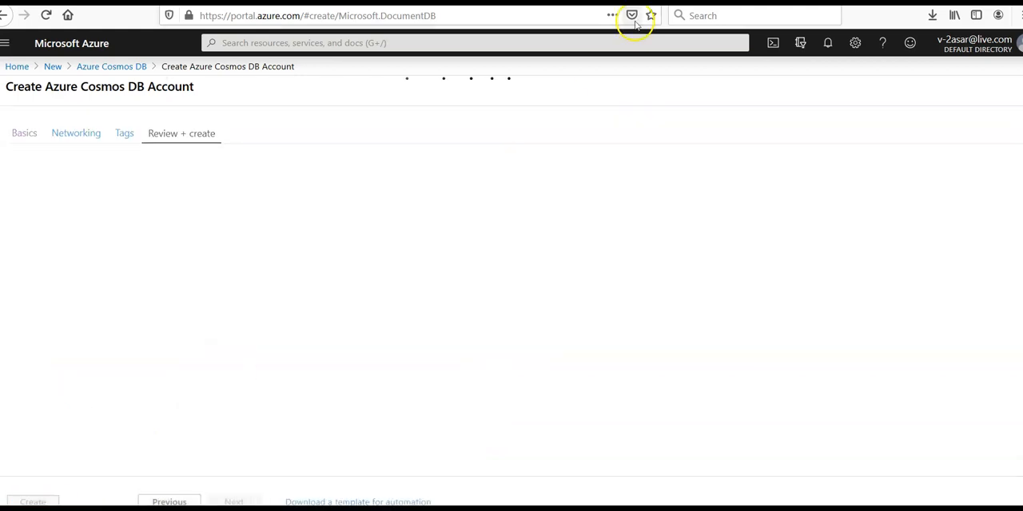
# Step: Create the validated asar account from Review + create to start its deployment
pyautogui.click(180, 134)
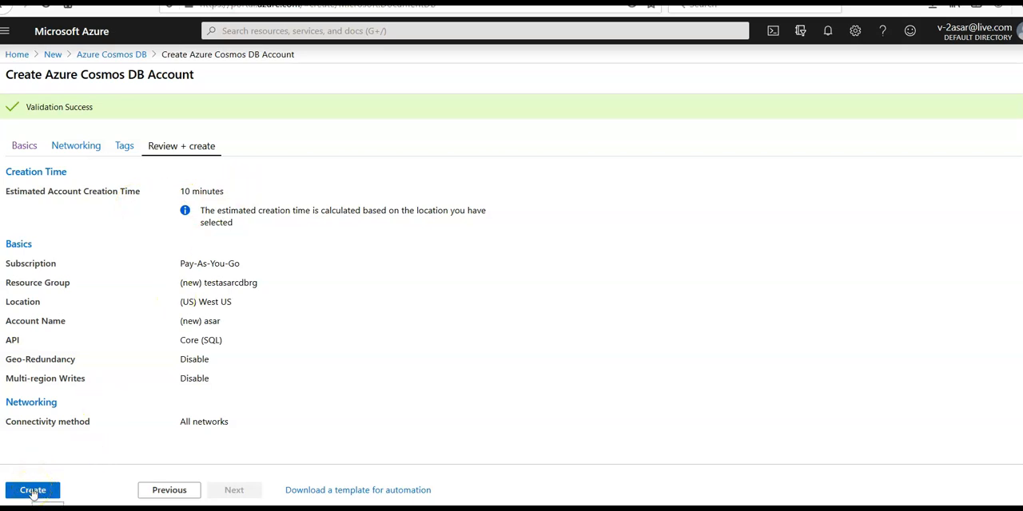
pyautogui.click(32, 490)
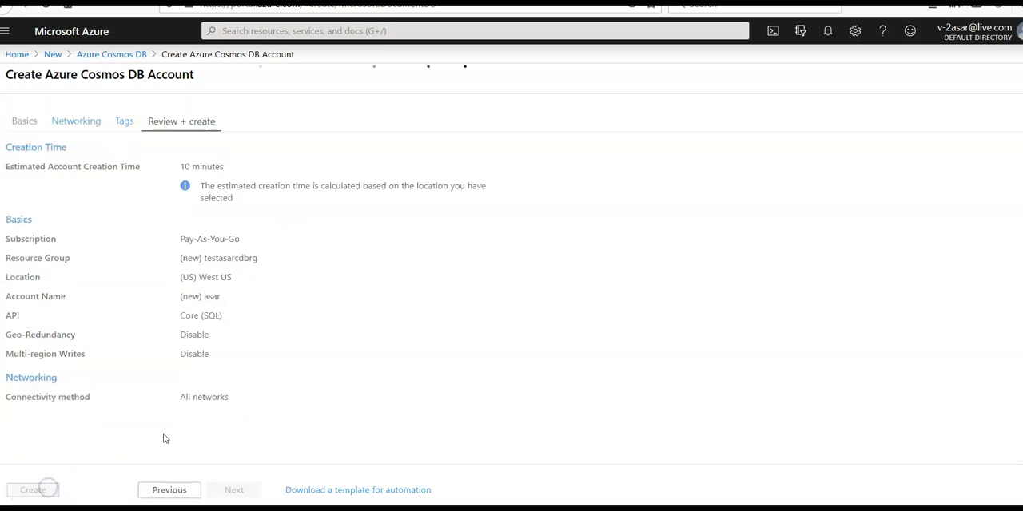
pyautogui.click(32, 490)
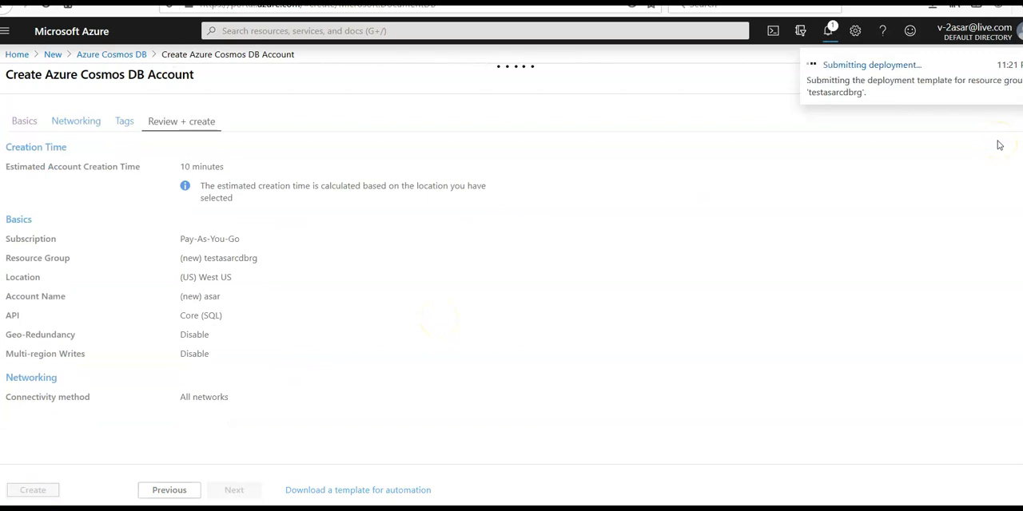
pyautogui.moveTo(856, 107)
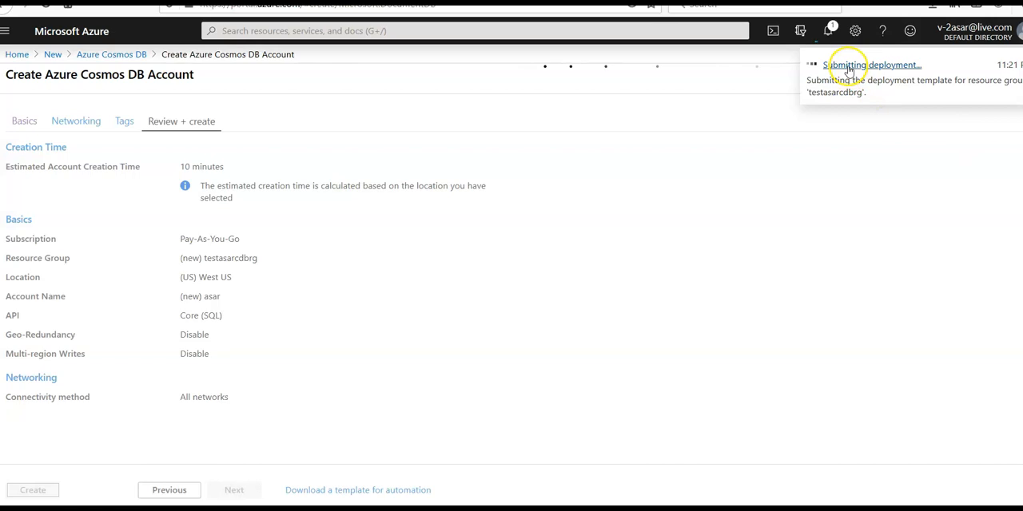
# Step: Open the in-progress deployment details and wait until the testasarcdbrg deployment completes
pyautogui.click(32, 490)
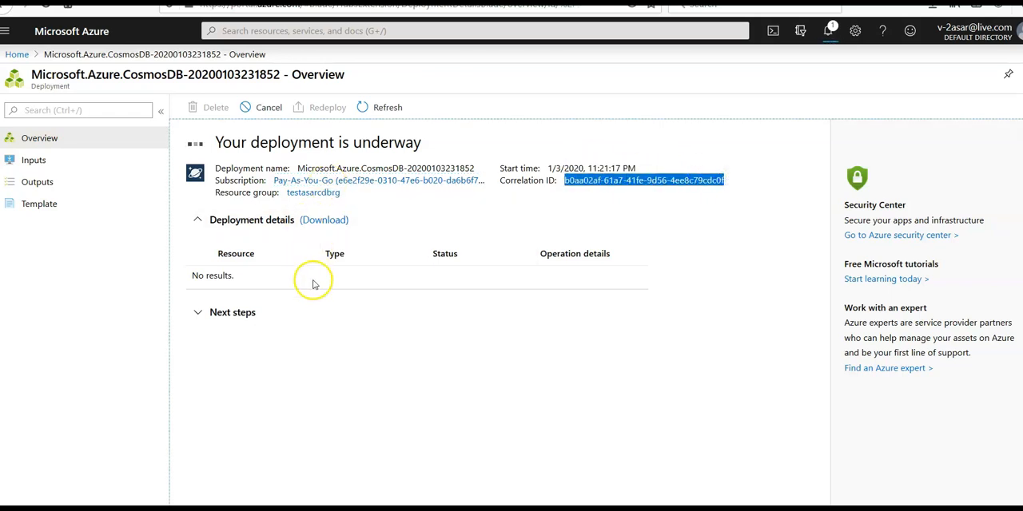
pyautogui.click(233, 311)
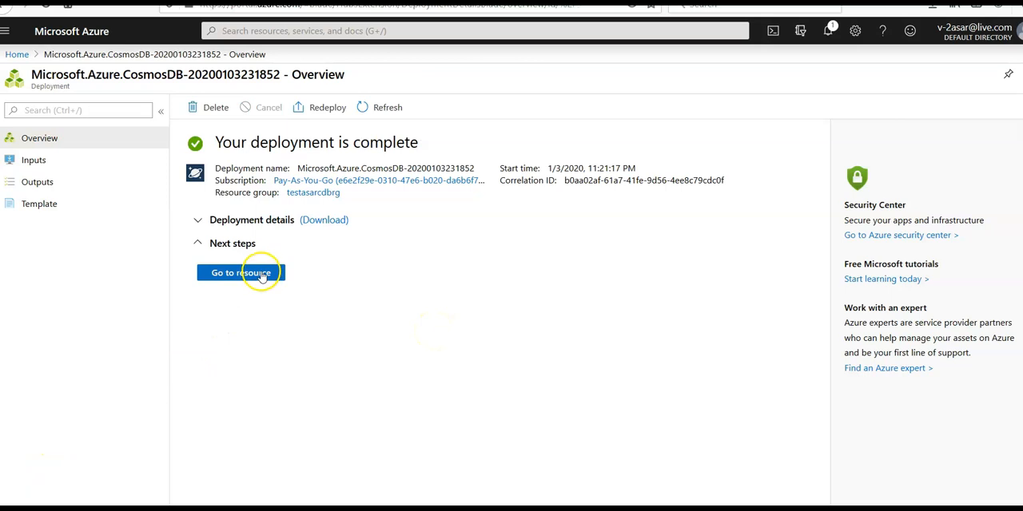
# Step: Go to the asar account and show its Quick start page, briefly visiting Overview
pyautogui.click(239, 272)
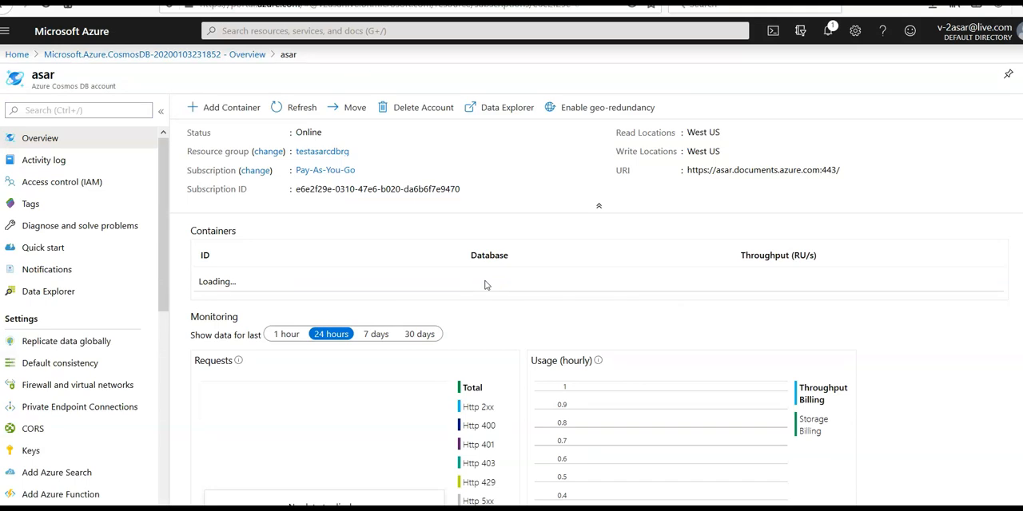
pyautogui.click(43, 247)
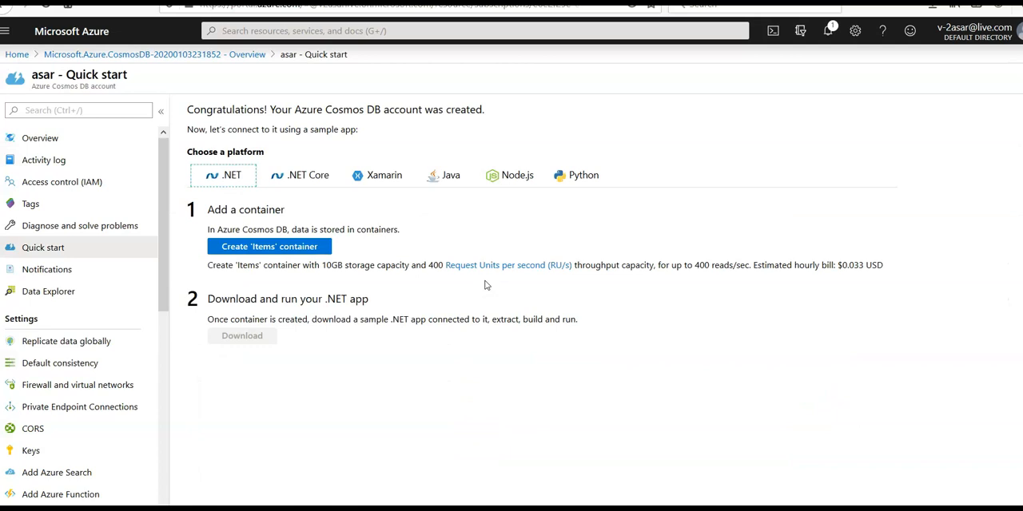
pyautogui.moveTo(456, 298)
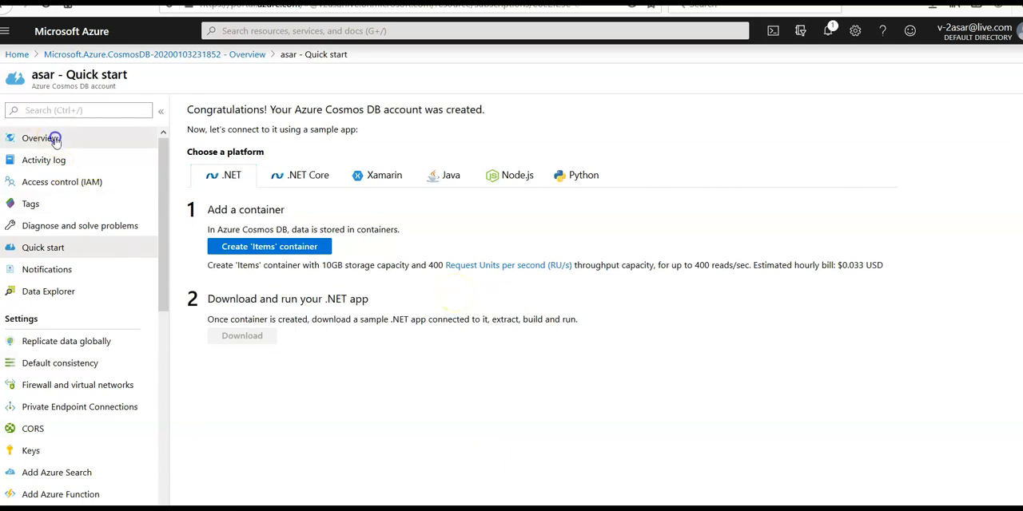
pyautogui.click(40, 138)
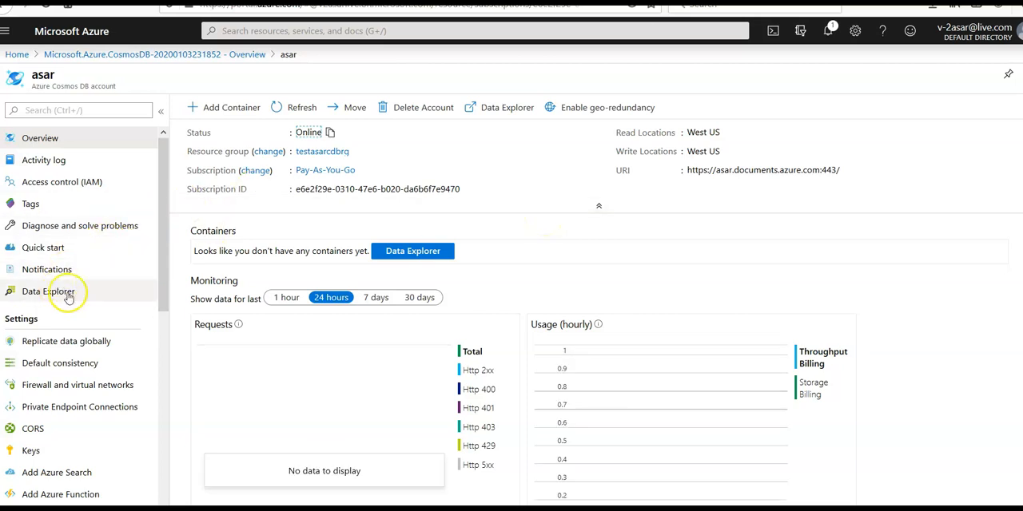
pyautogui.click(43, 247)
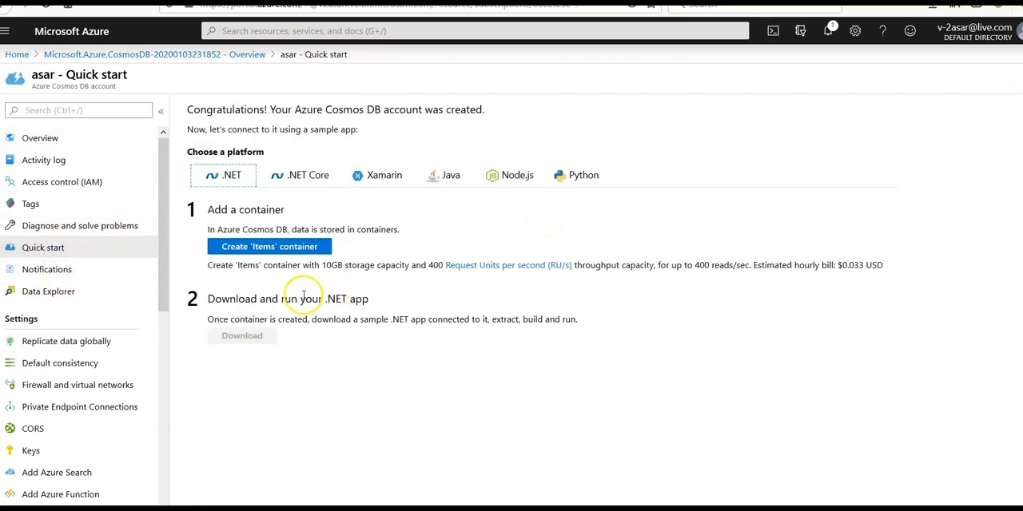
# Step: Create the 'Items' container and view .NET, .NET Core, Xamarin, Node.js and Python guidance
pyautogui.click(269, 246)
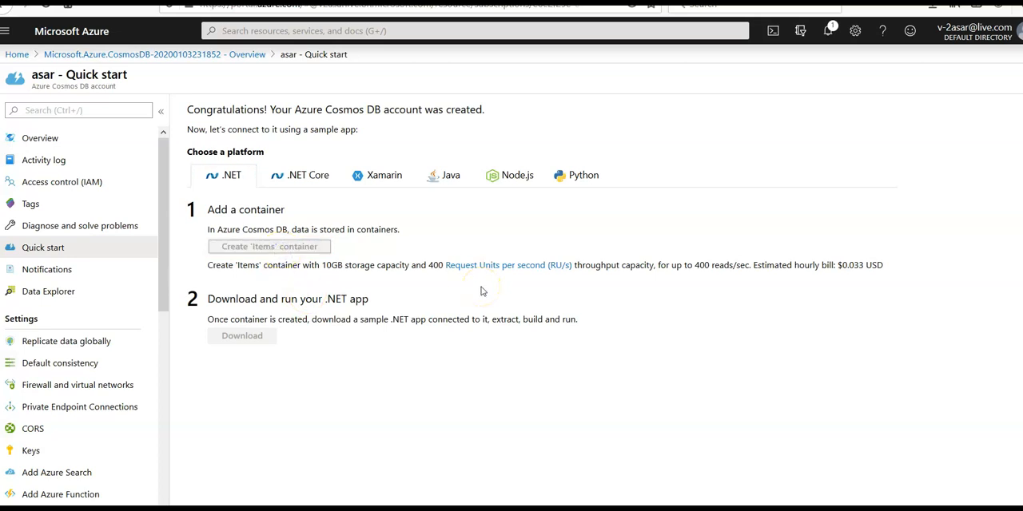
pyautogui.click(269, 246)
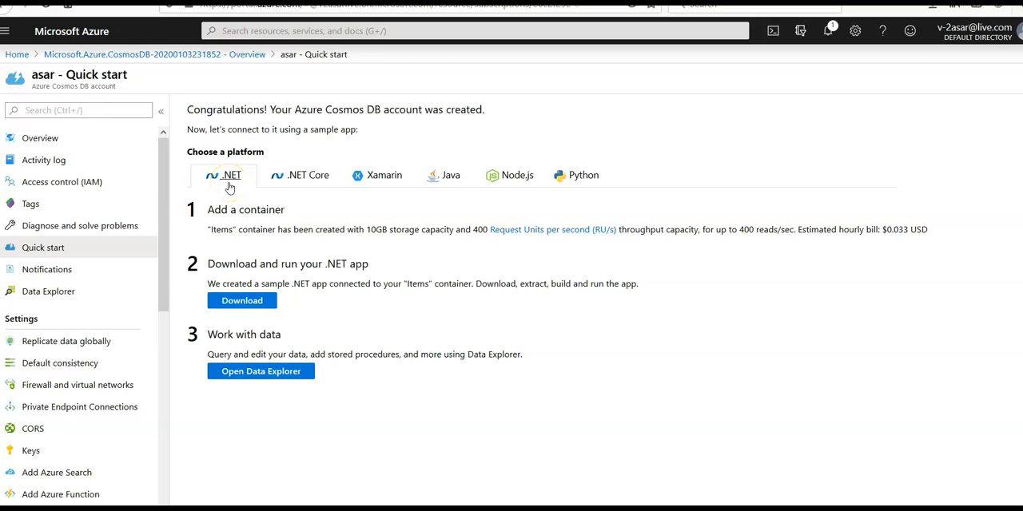
pyautogui.click(308, 175)
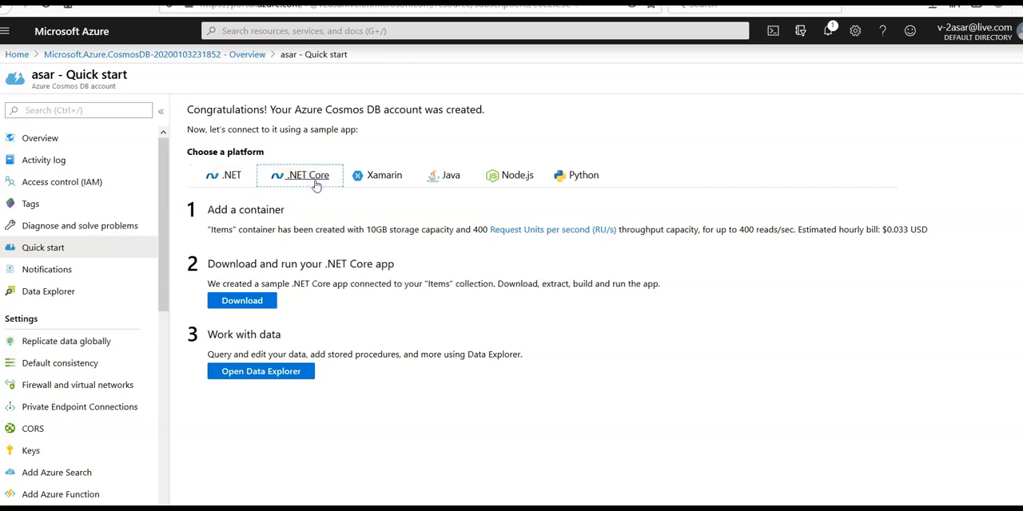
pyautogui.click(384, 175)
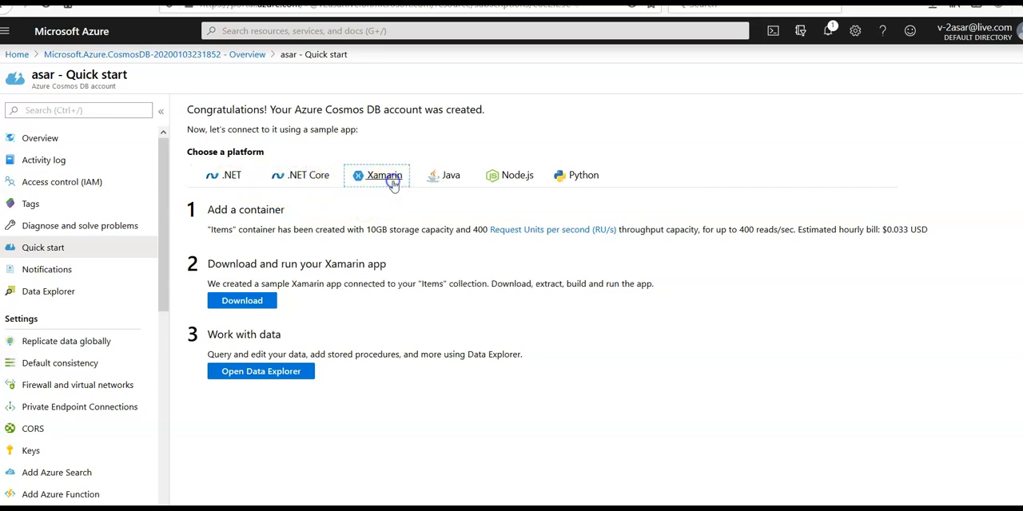
pyautogui.click(517, 175)
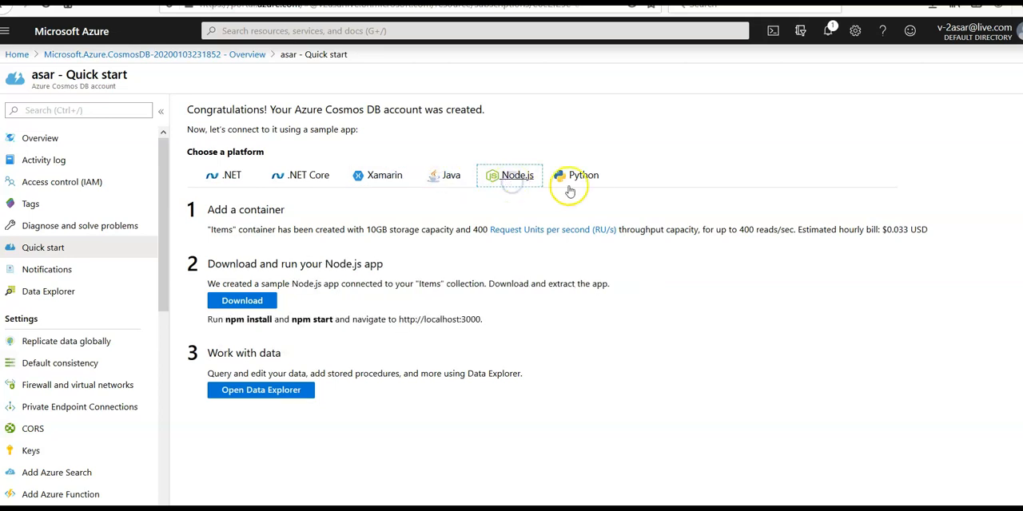
pyautogui.click(581, 175)
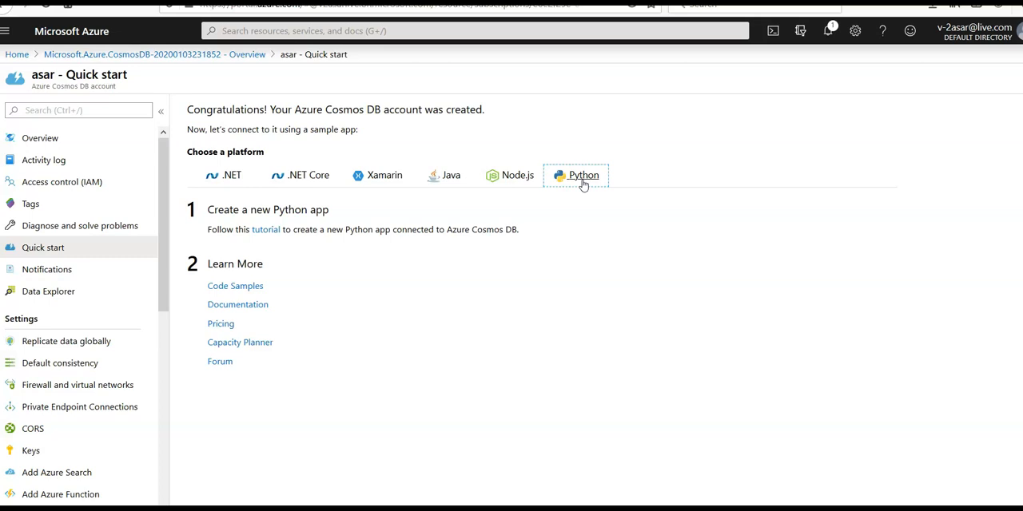
# Step: Show the asar Overview listing the Items container in ToDoList at 400 RU/s
pyautogui.click(39, 138)
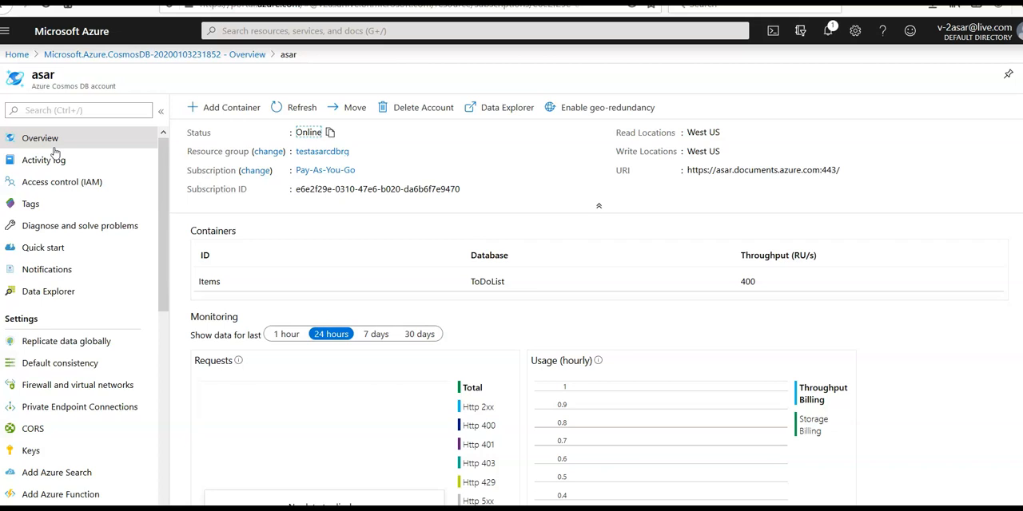
pyautogui.moveTo(102, 308)
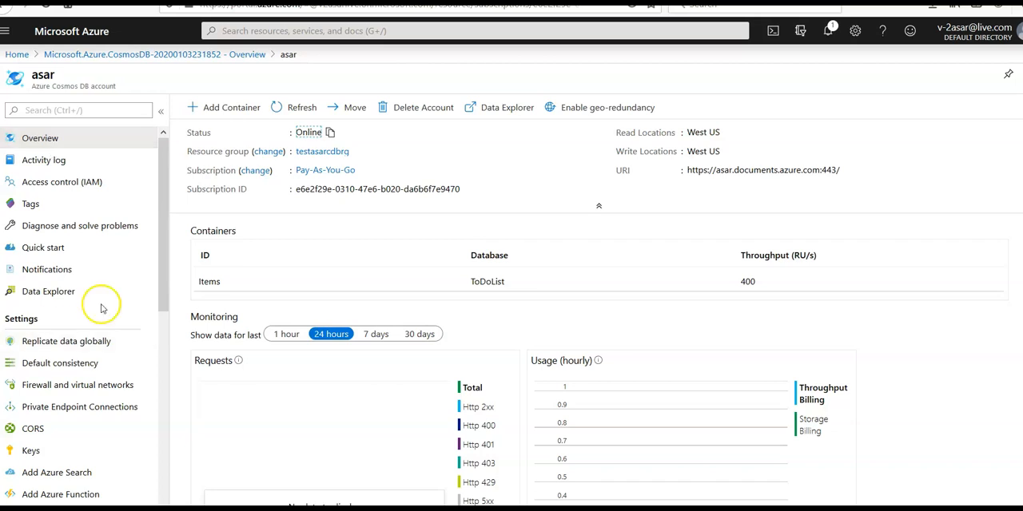